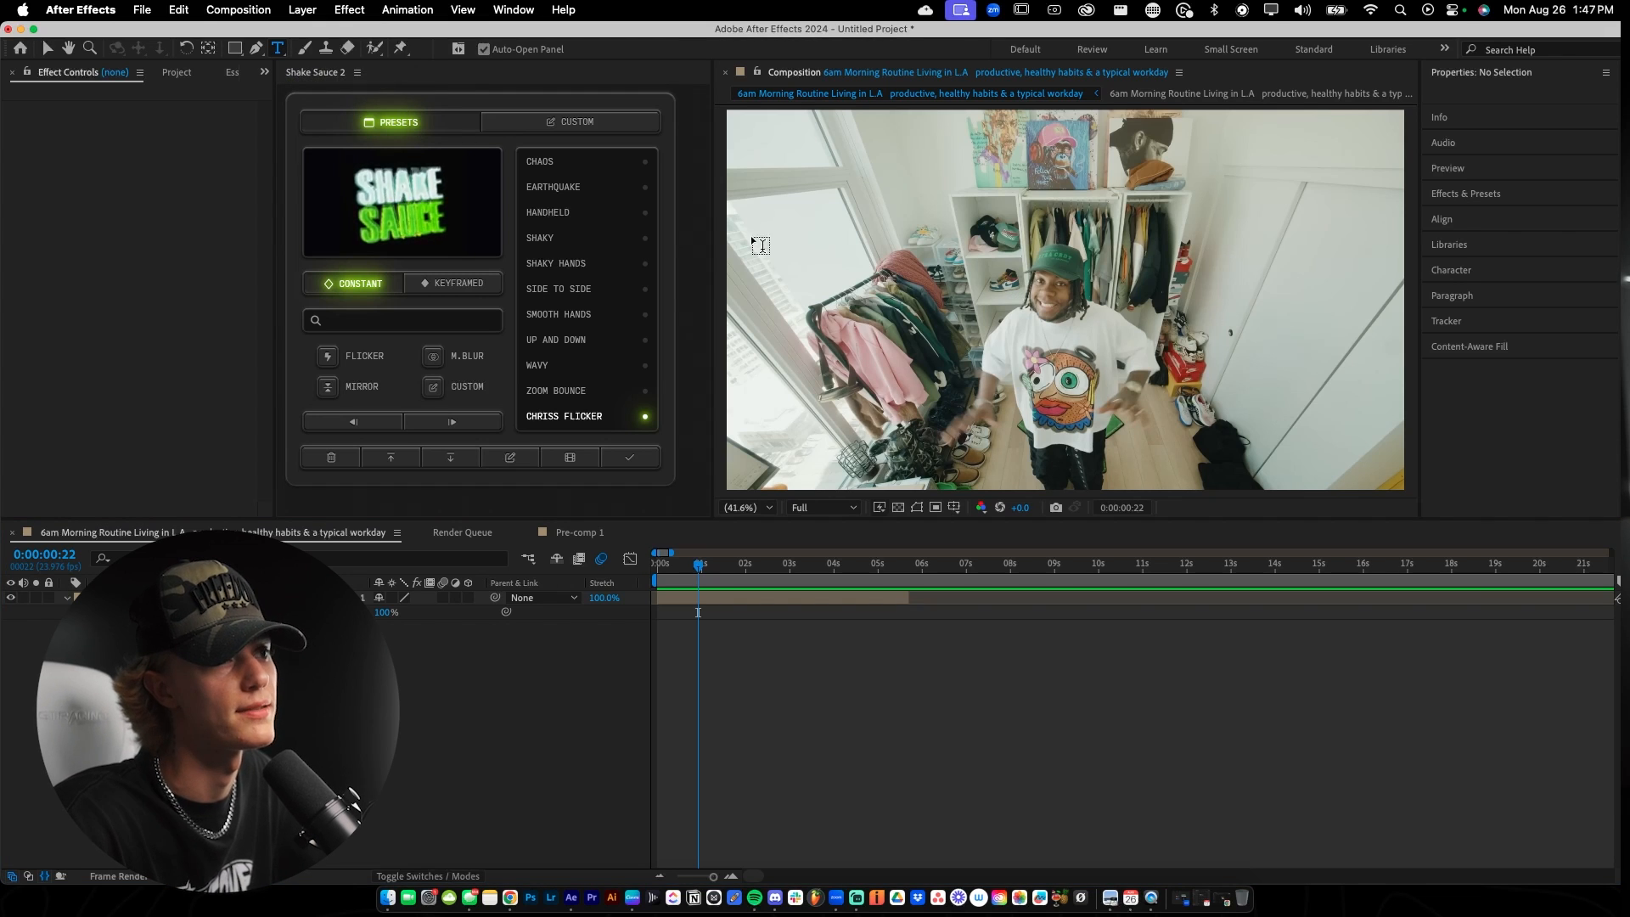
- Add a yellow Akira Expanded Super Bold 'TEXT' title centered over the room video
click(1028, 272)
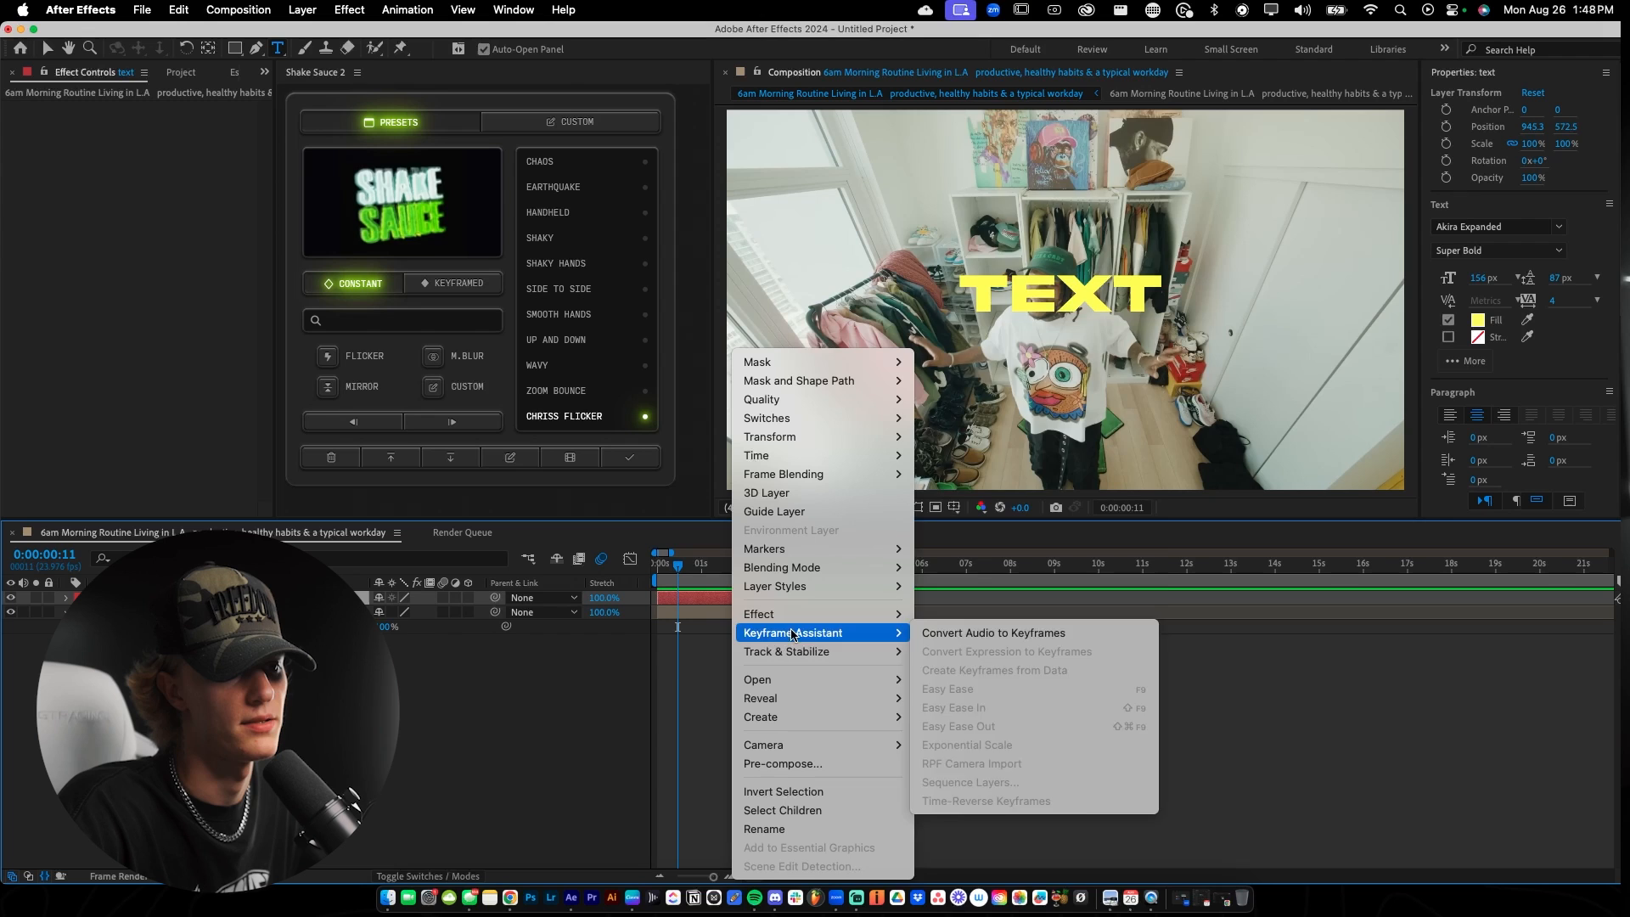
mouse_move(782, 763)
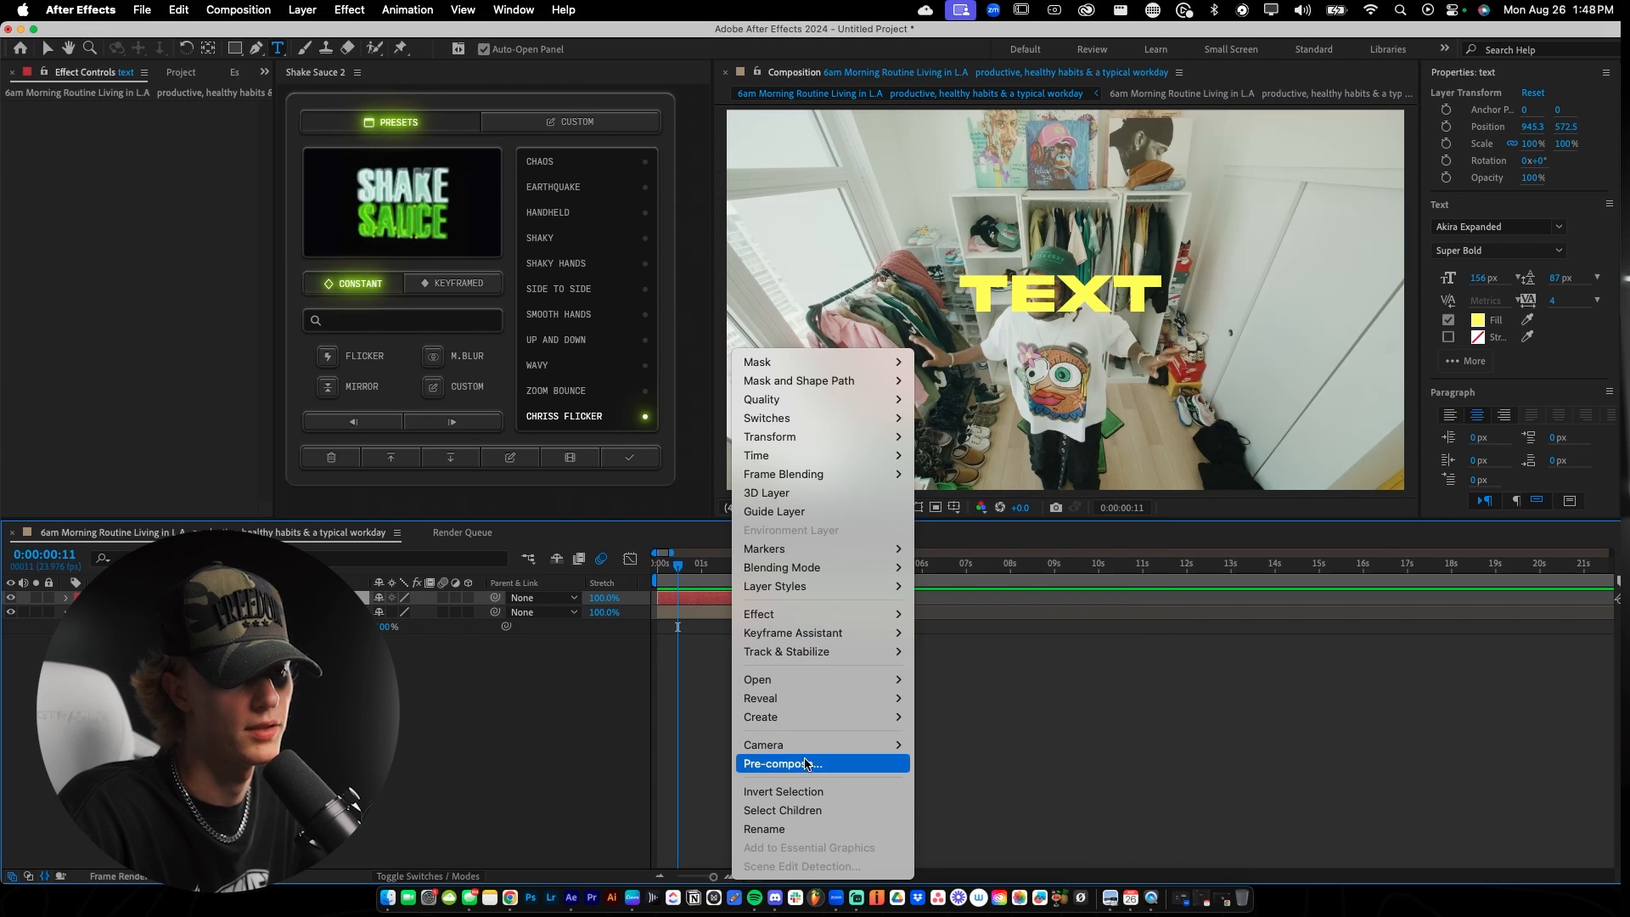
- Pre-compose the TEXT layer into text Comp 1, apply Shake Sauce HANDHELD, return to main comp
click(781, 763)
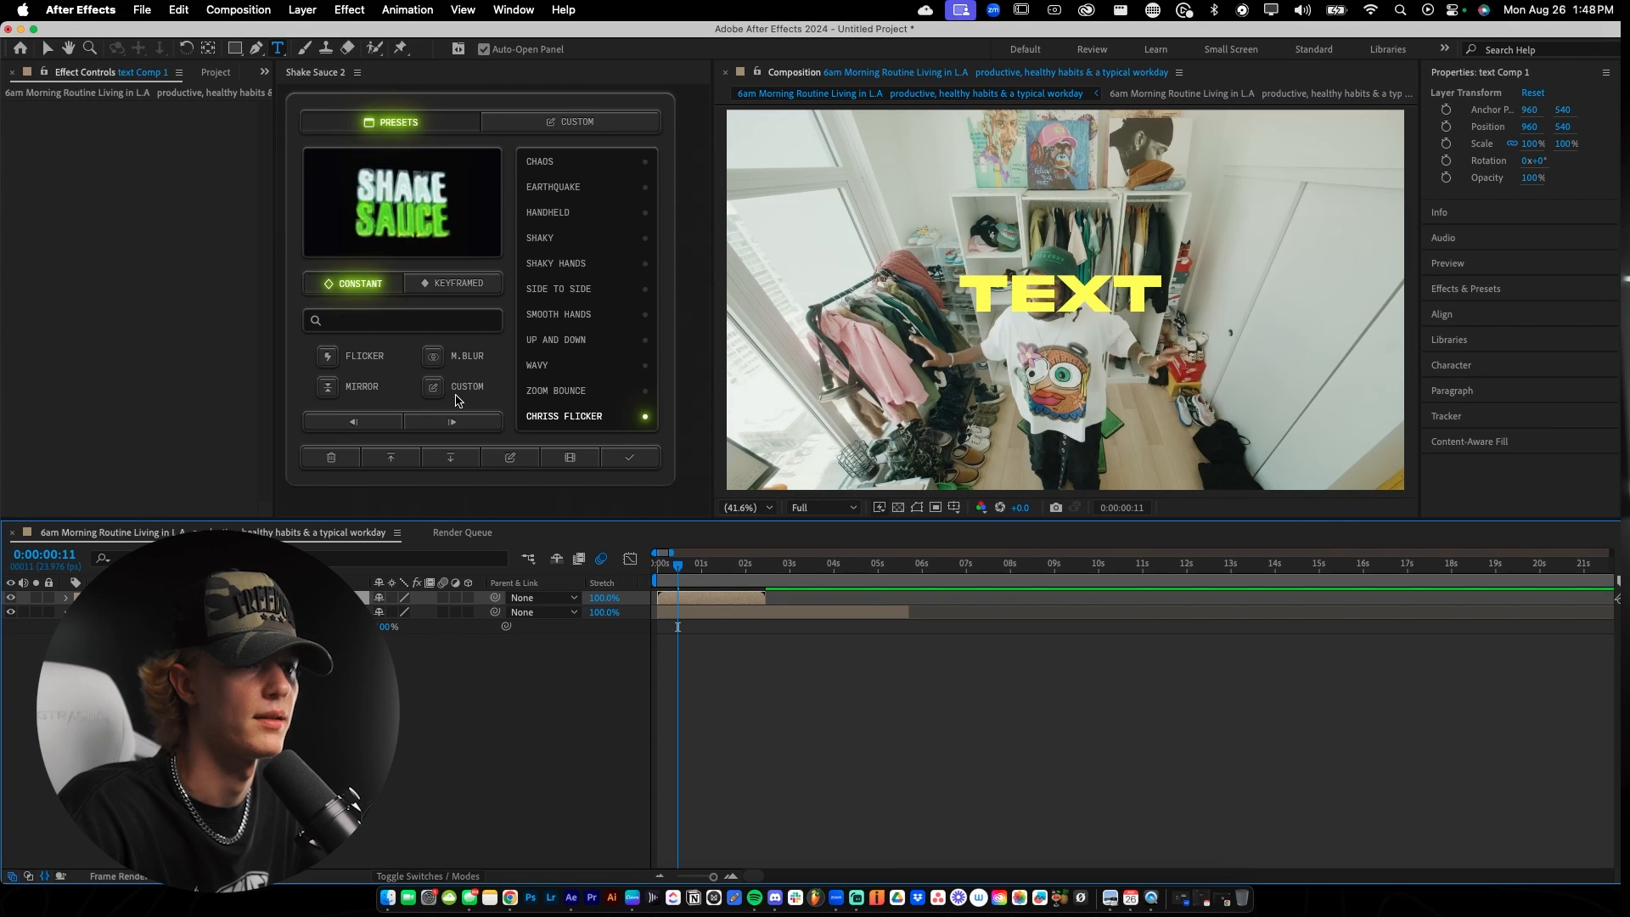
click(548, 212)
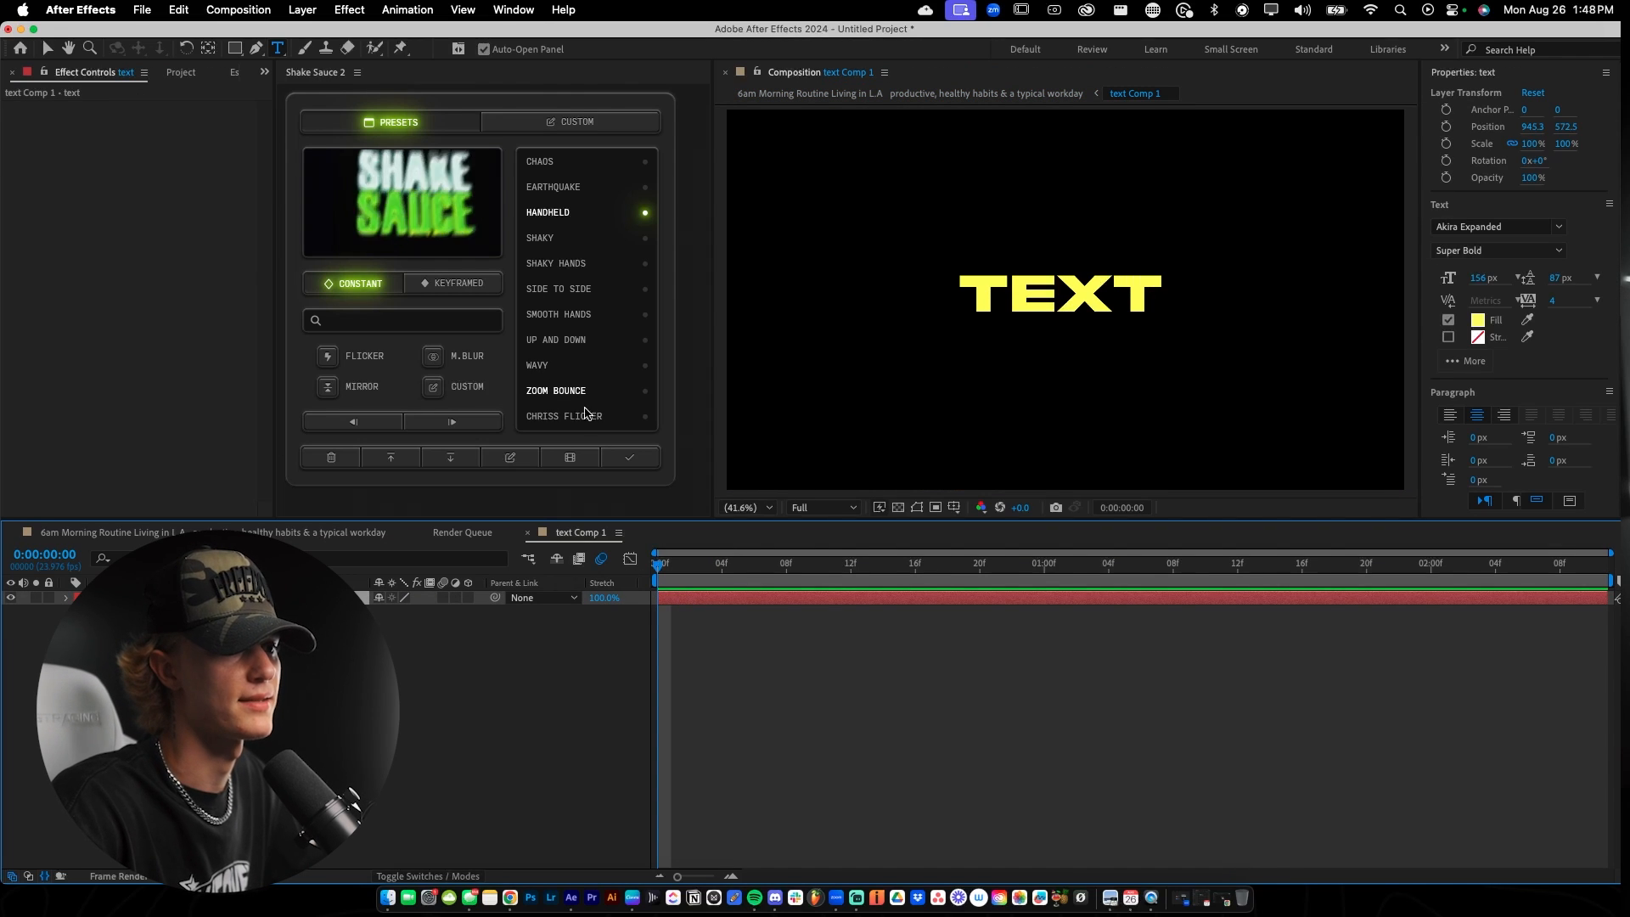
click(629, 458)
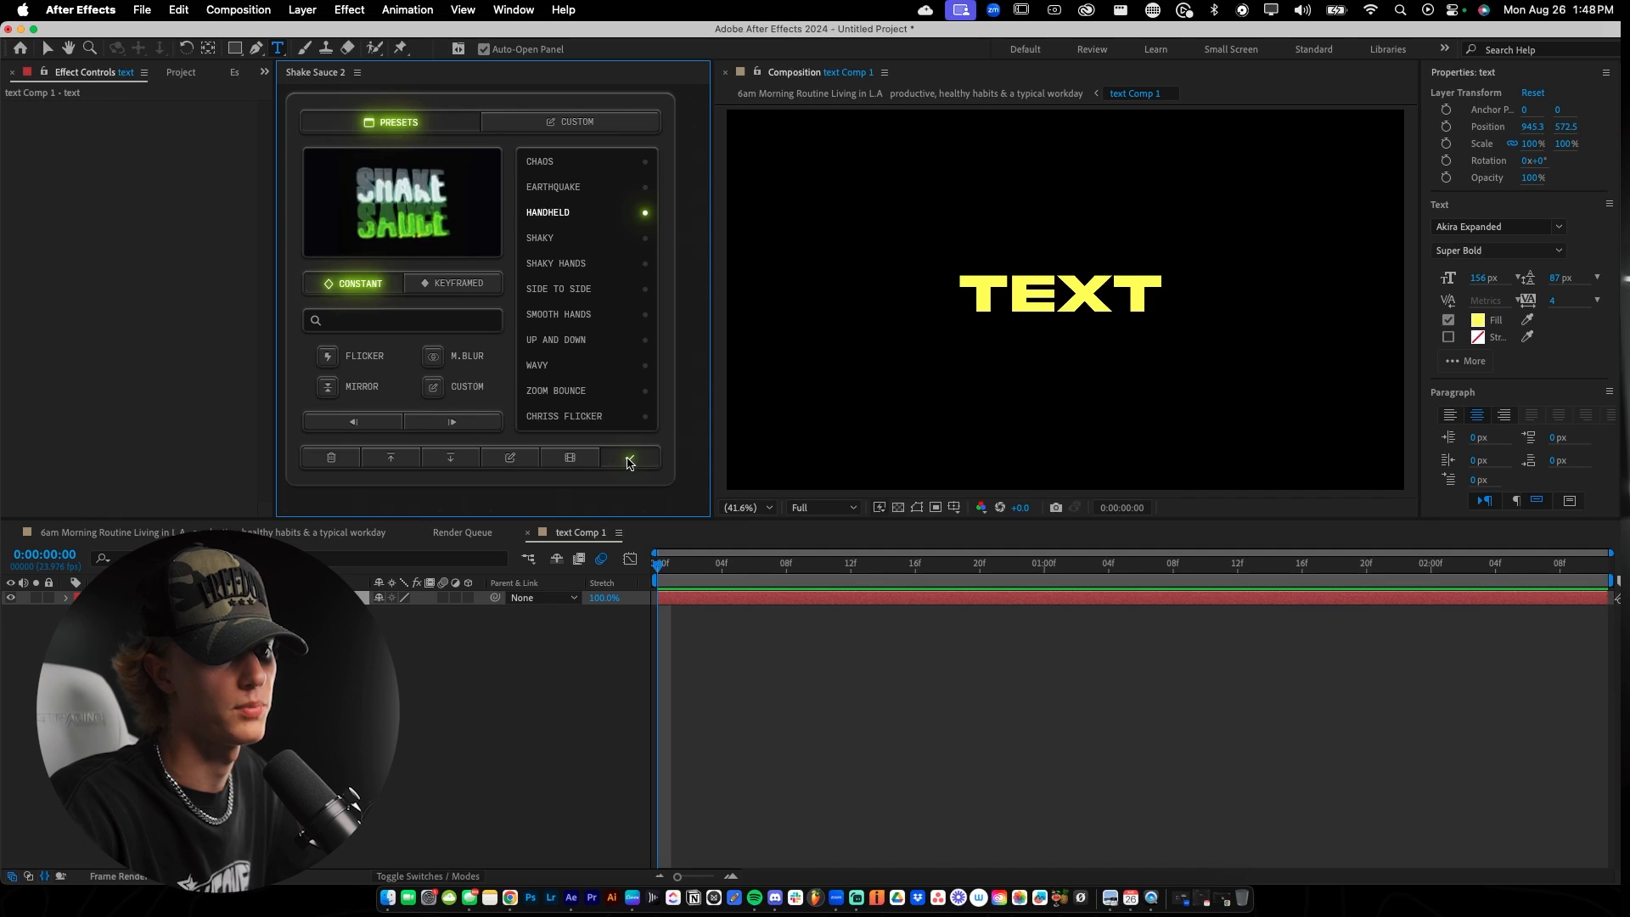
click(629, 458)
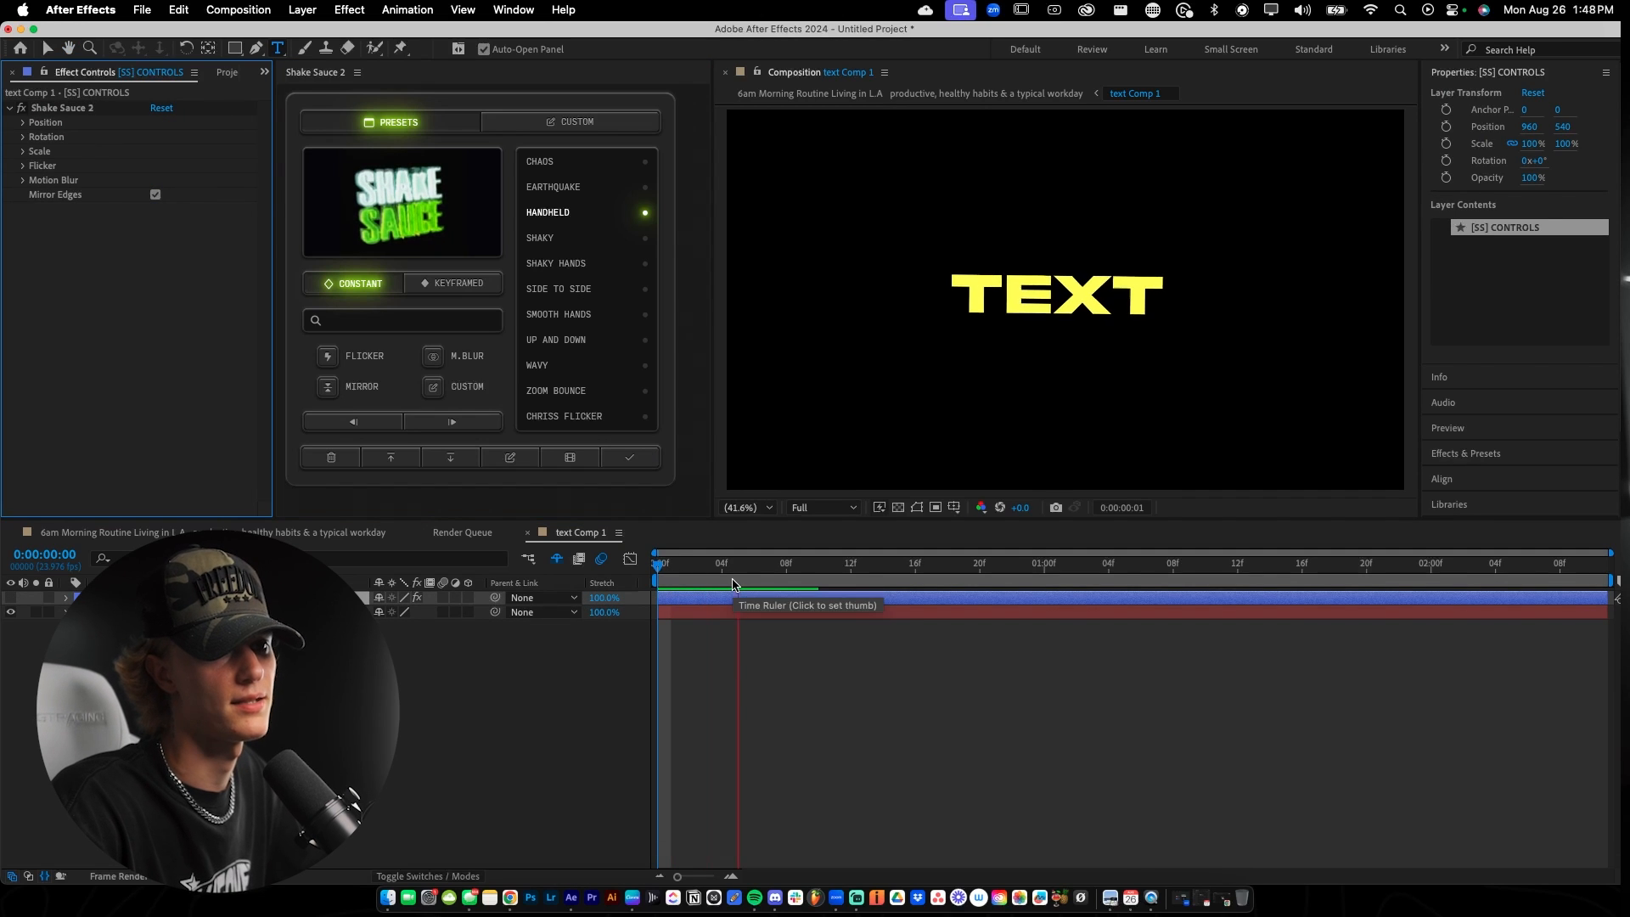
click(1560, 565)
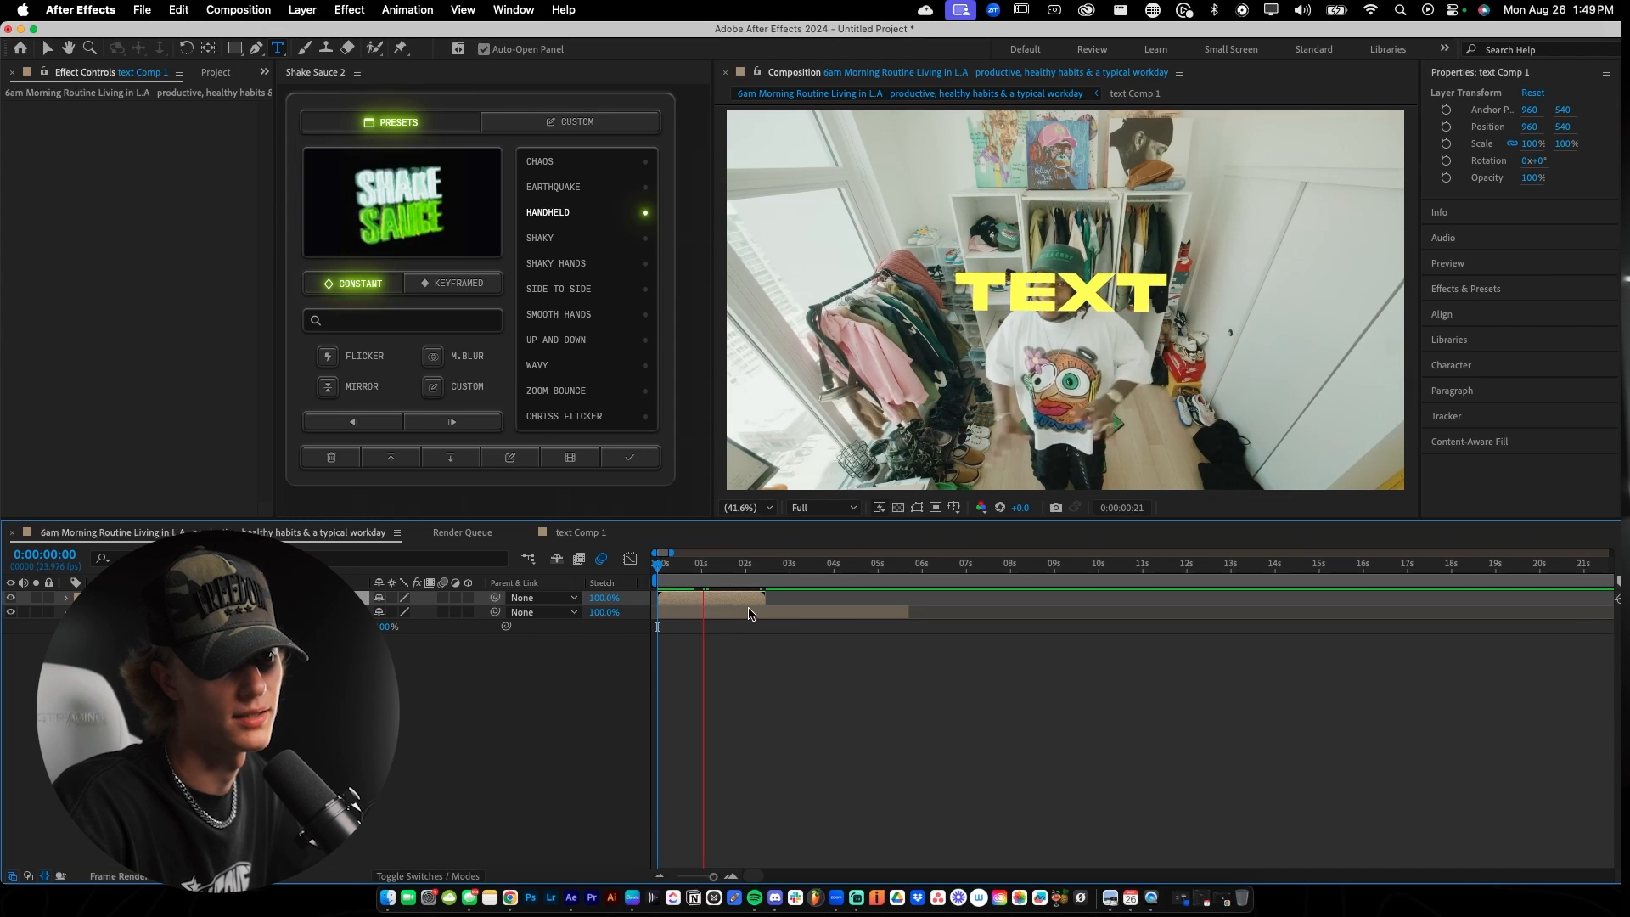
- Select the text Comp 1 layer in the main composition and delete it
click(730, 562)
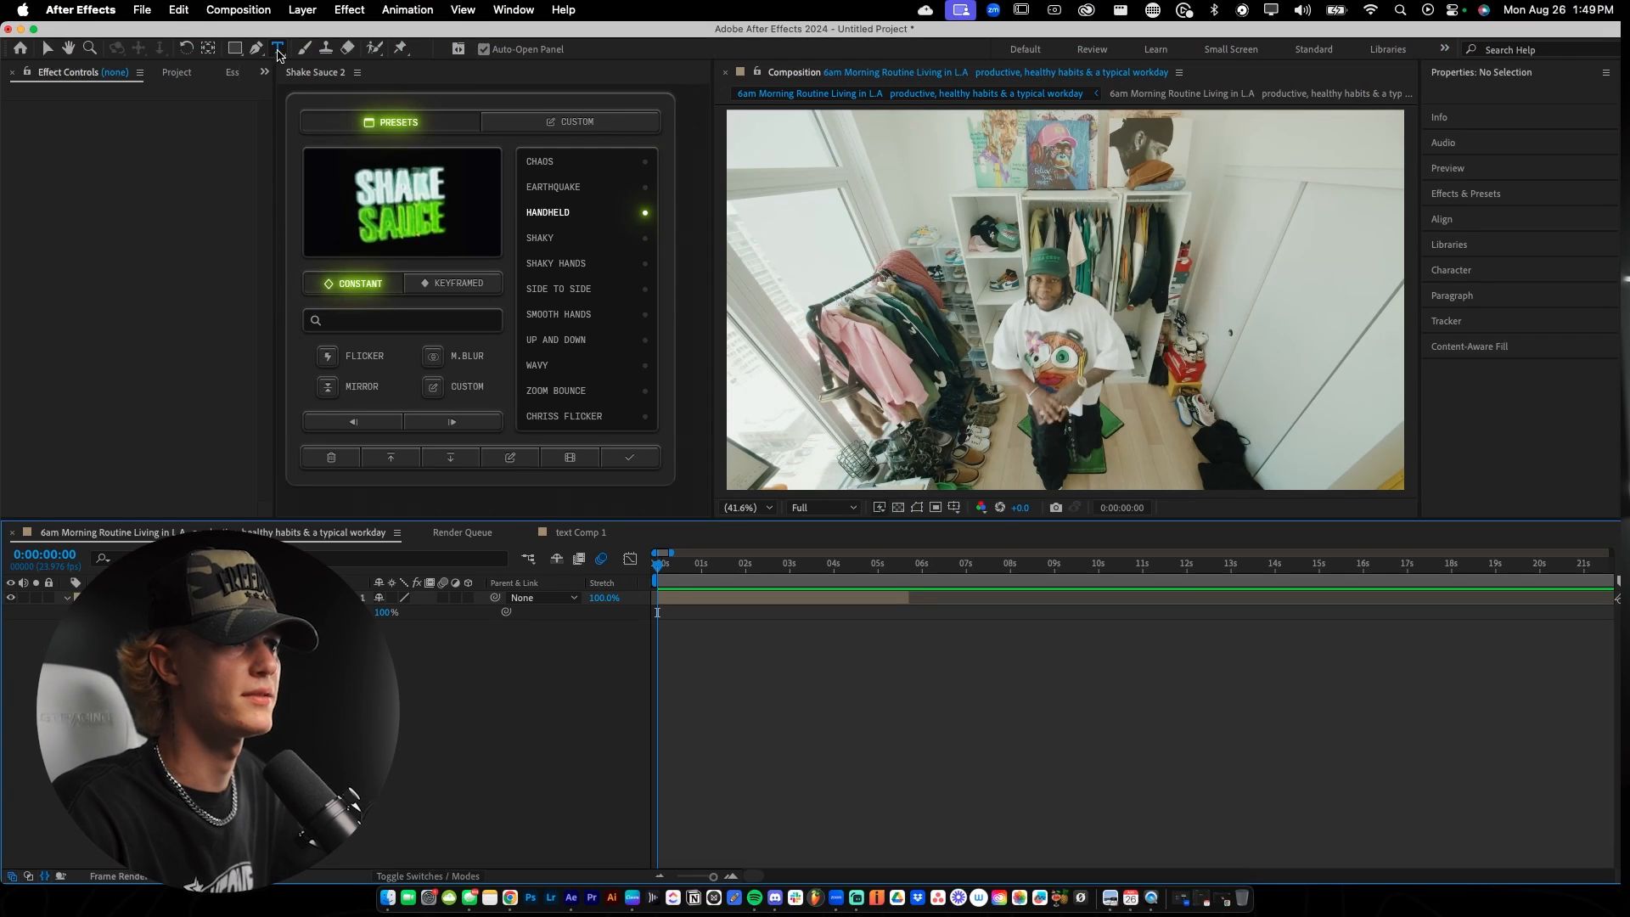
- Create a new TEXT title layer and add an expression to its Position property
click(1004, 283)
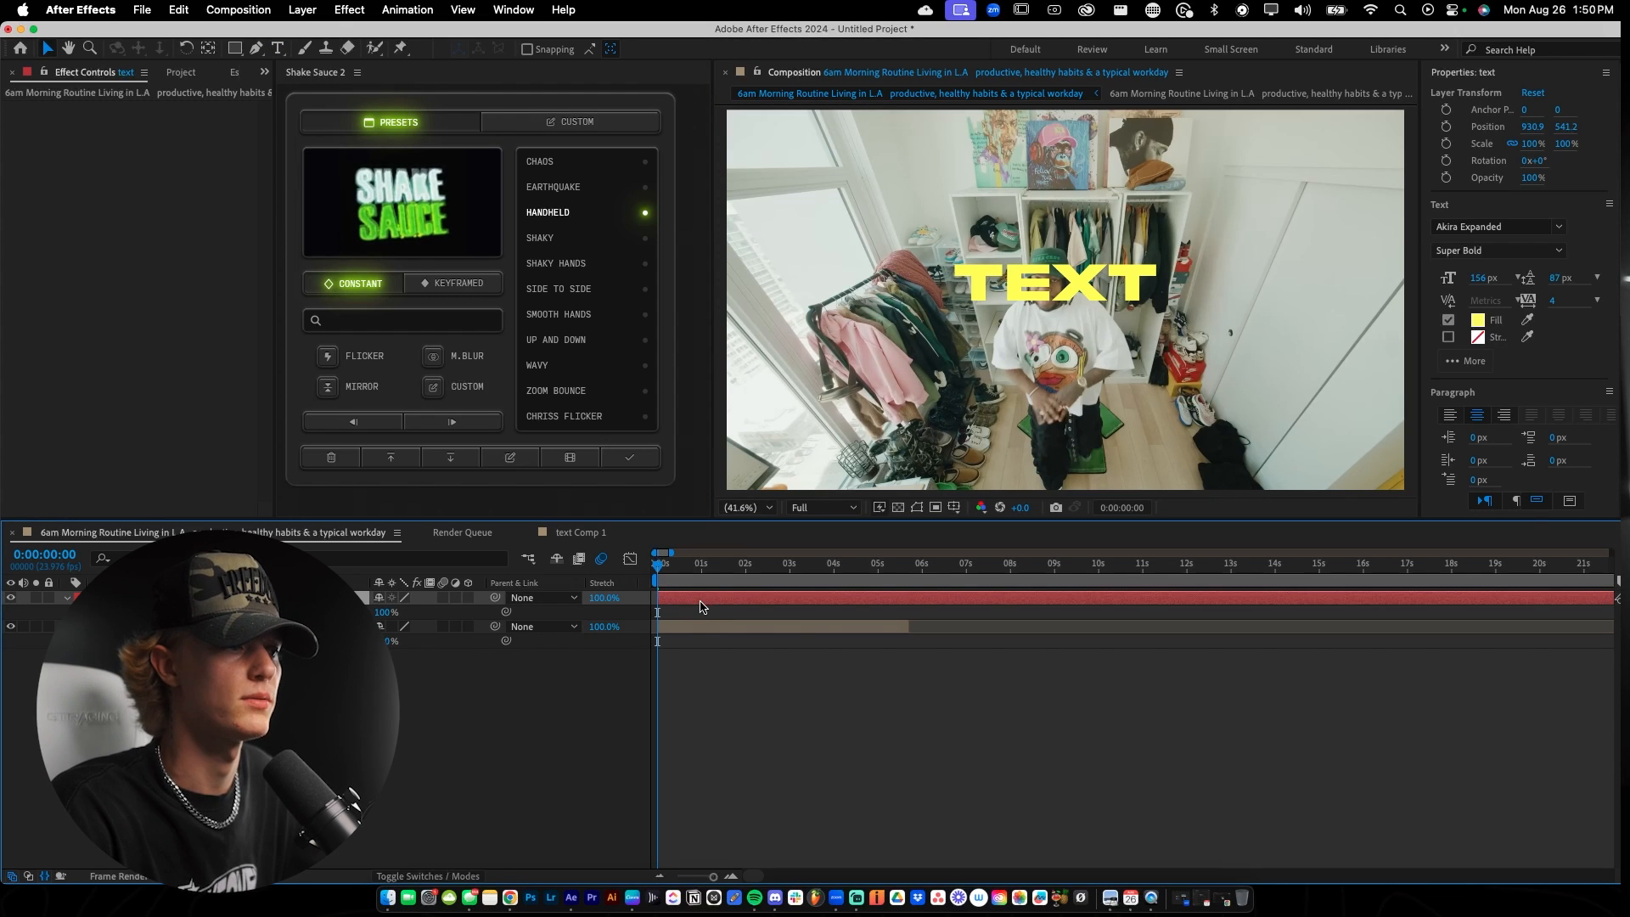
right_click(387, 612)
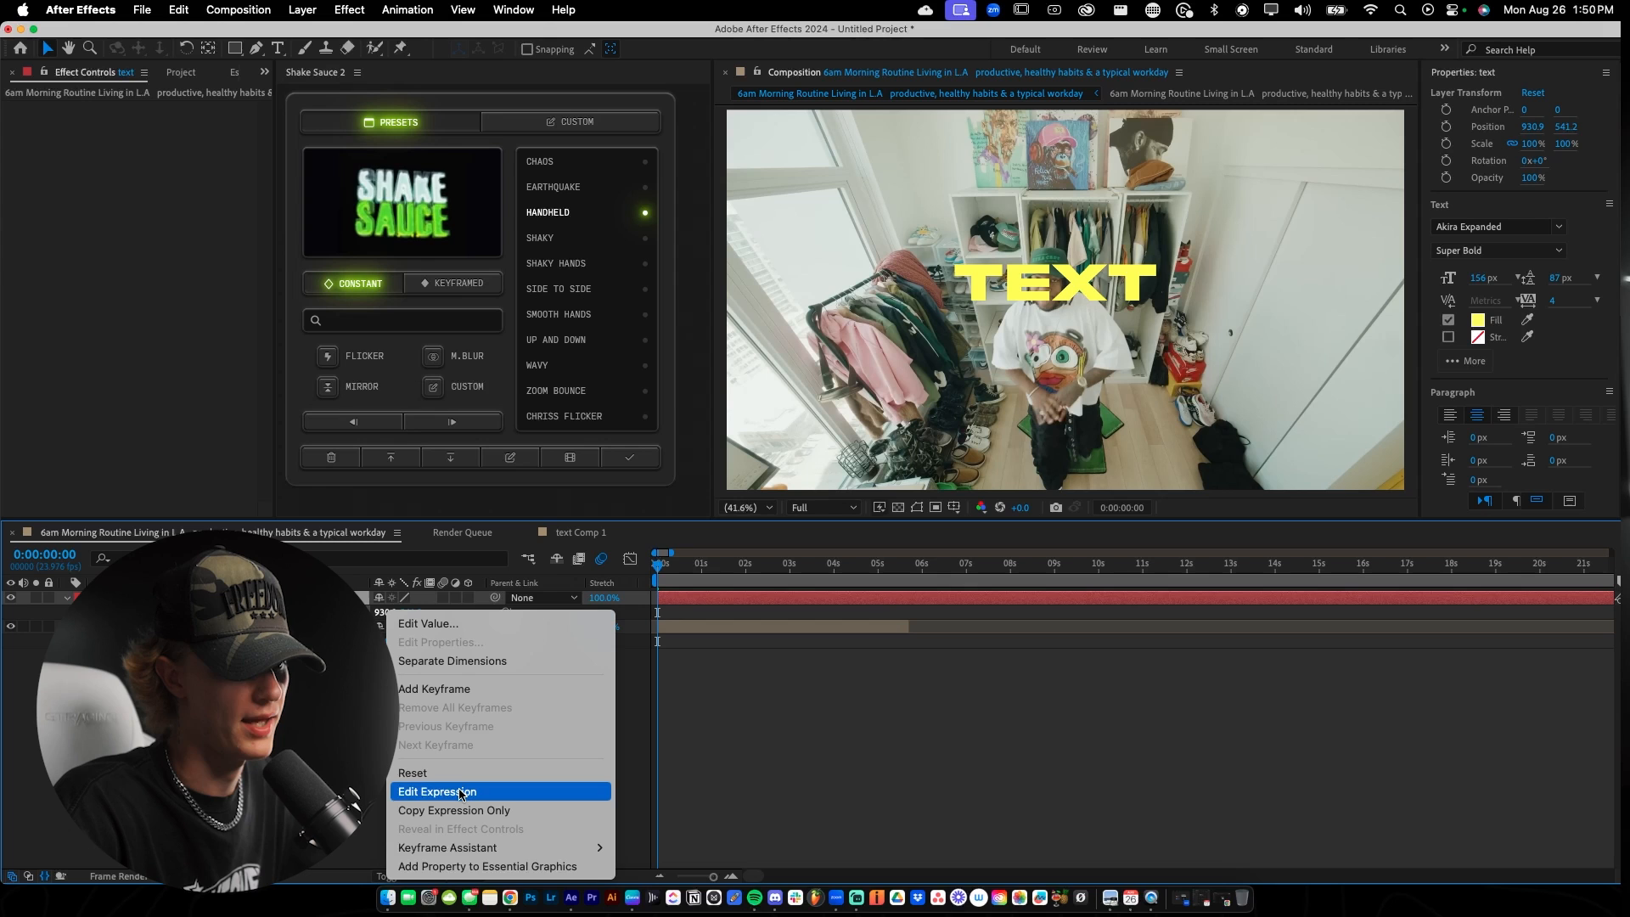
click(436, 791)
text(wiggle()
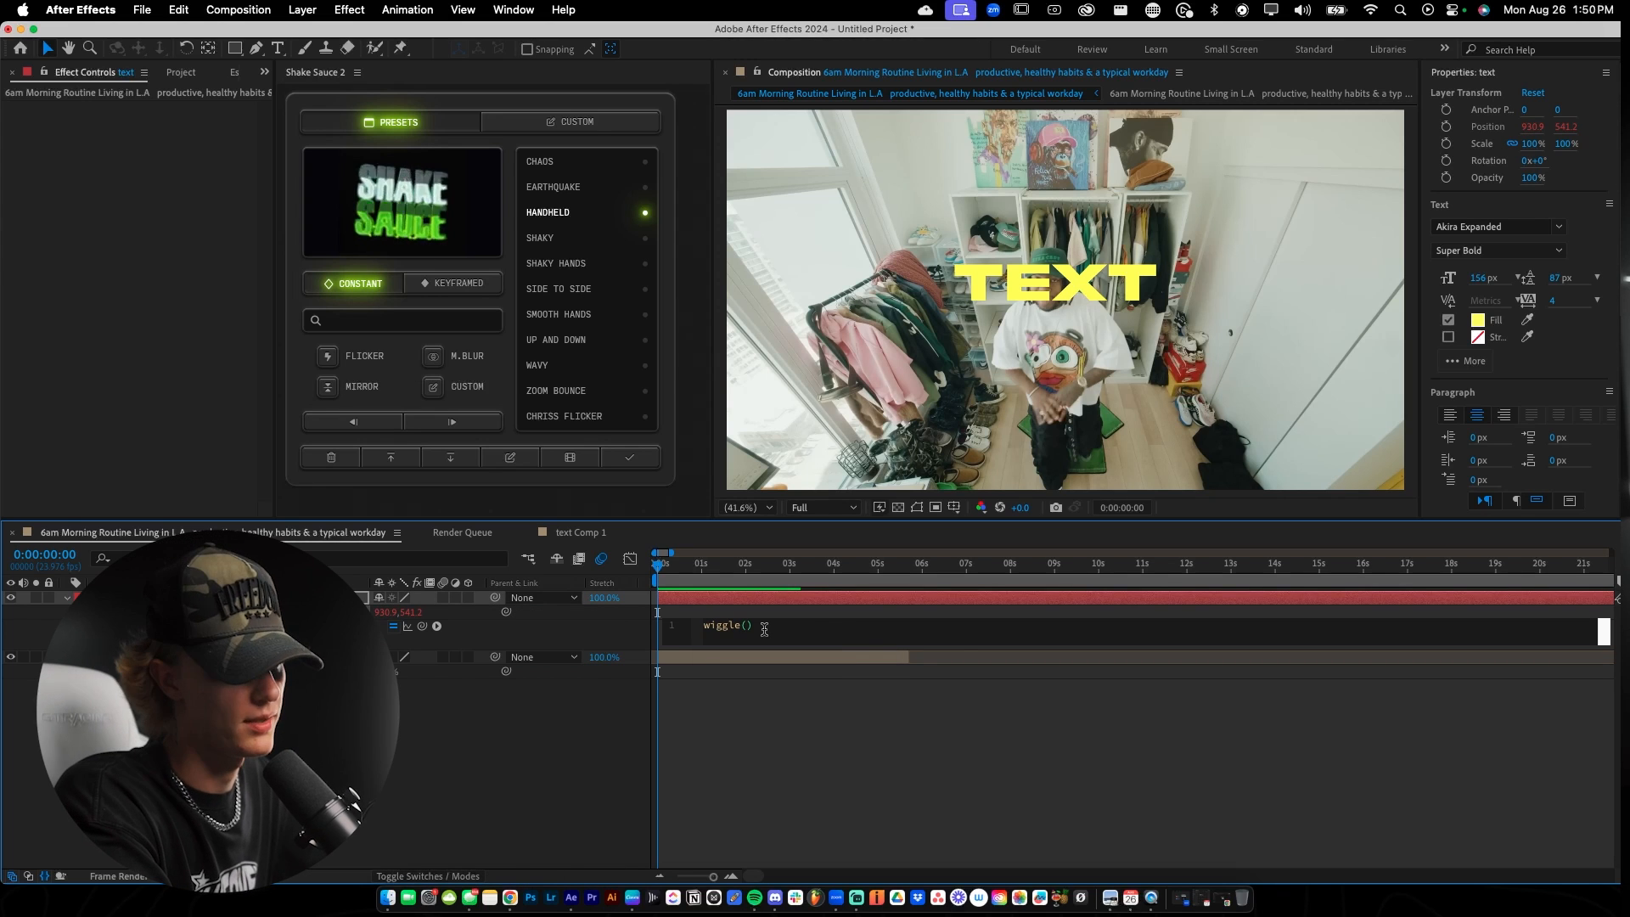
- Try wiggle values in the Position expression, settling on wiggle(1,20)
text(1,3)
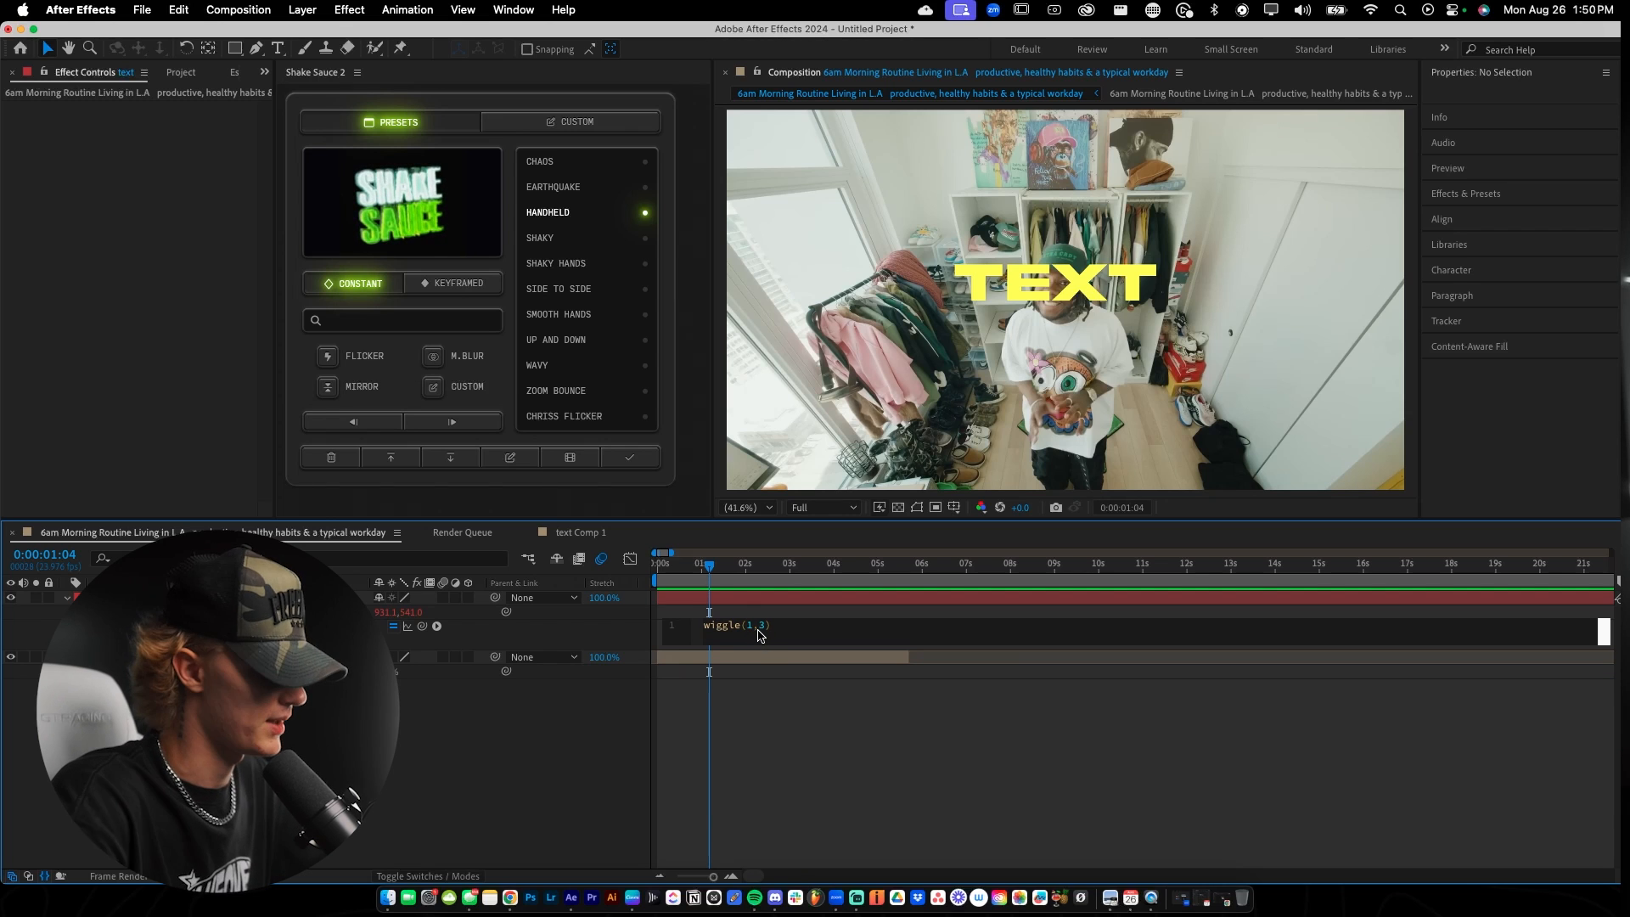
text(25)
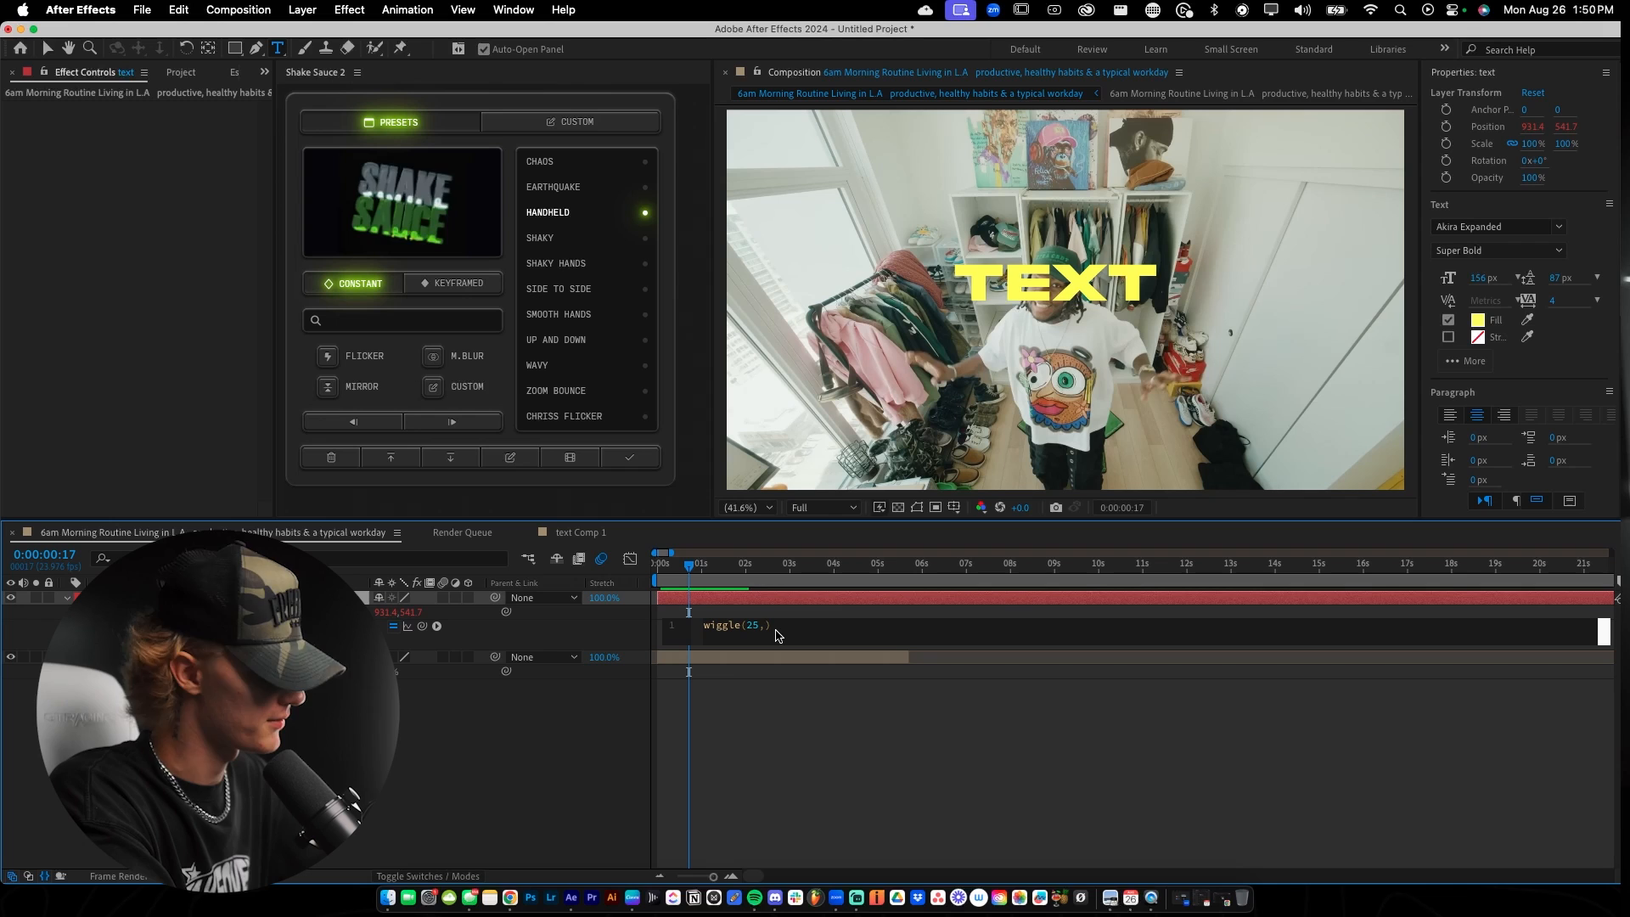
text(20)
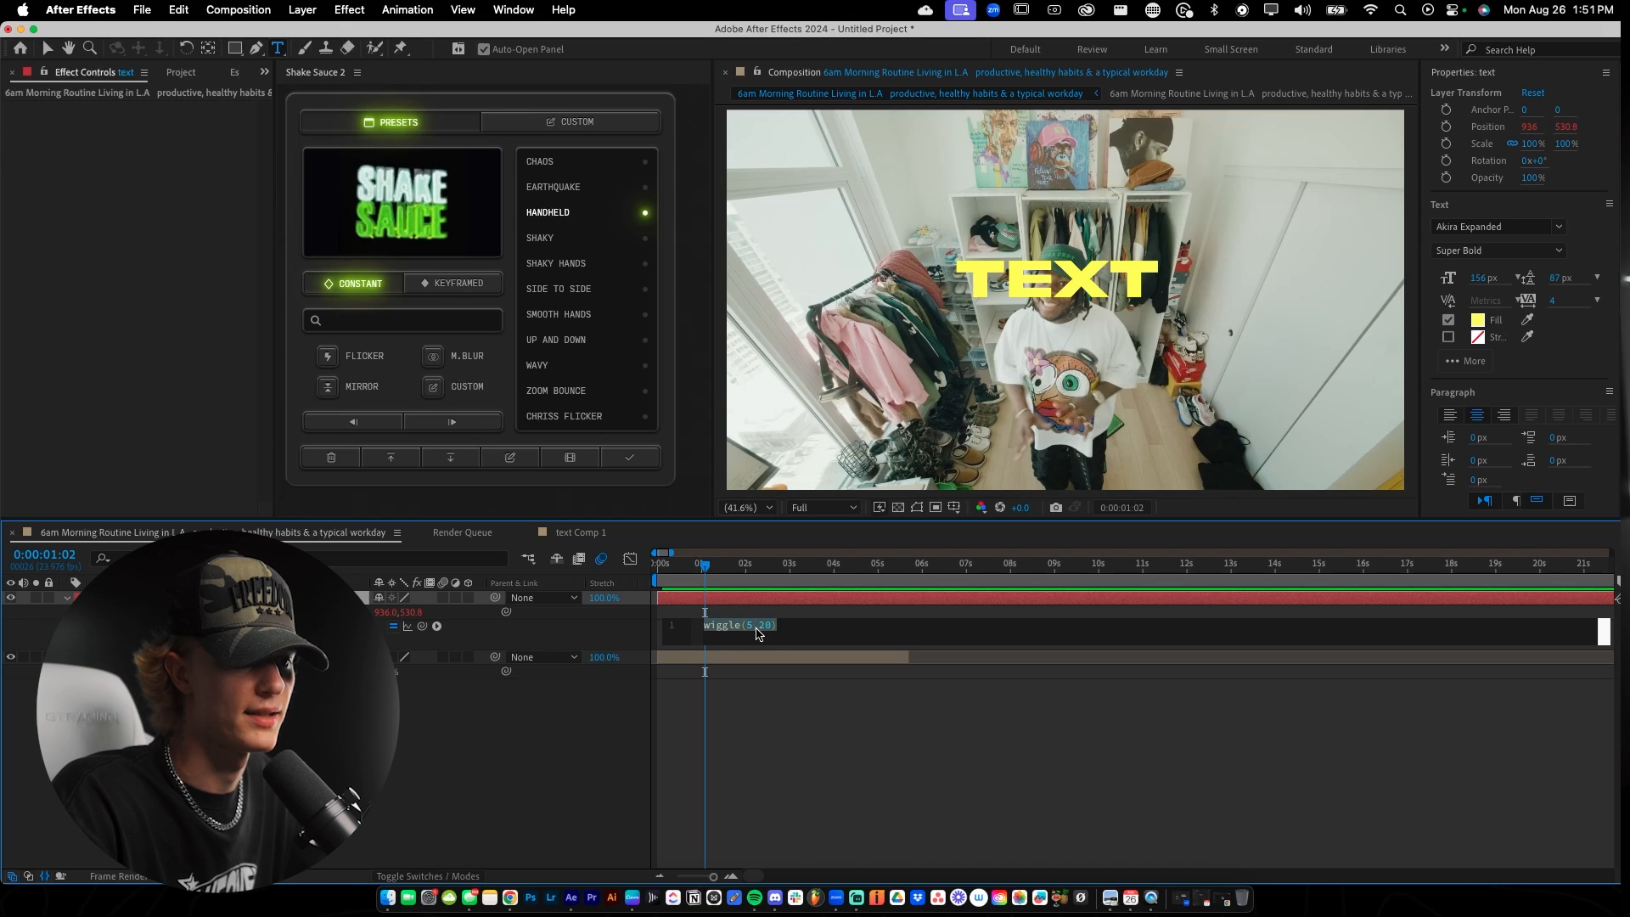
text(2)
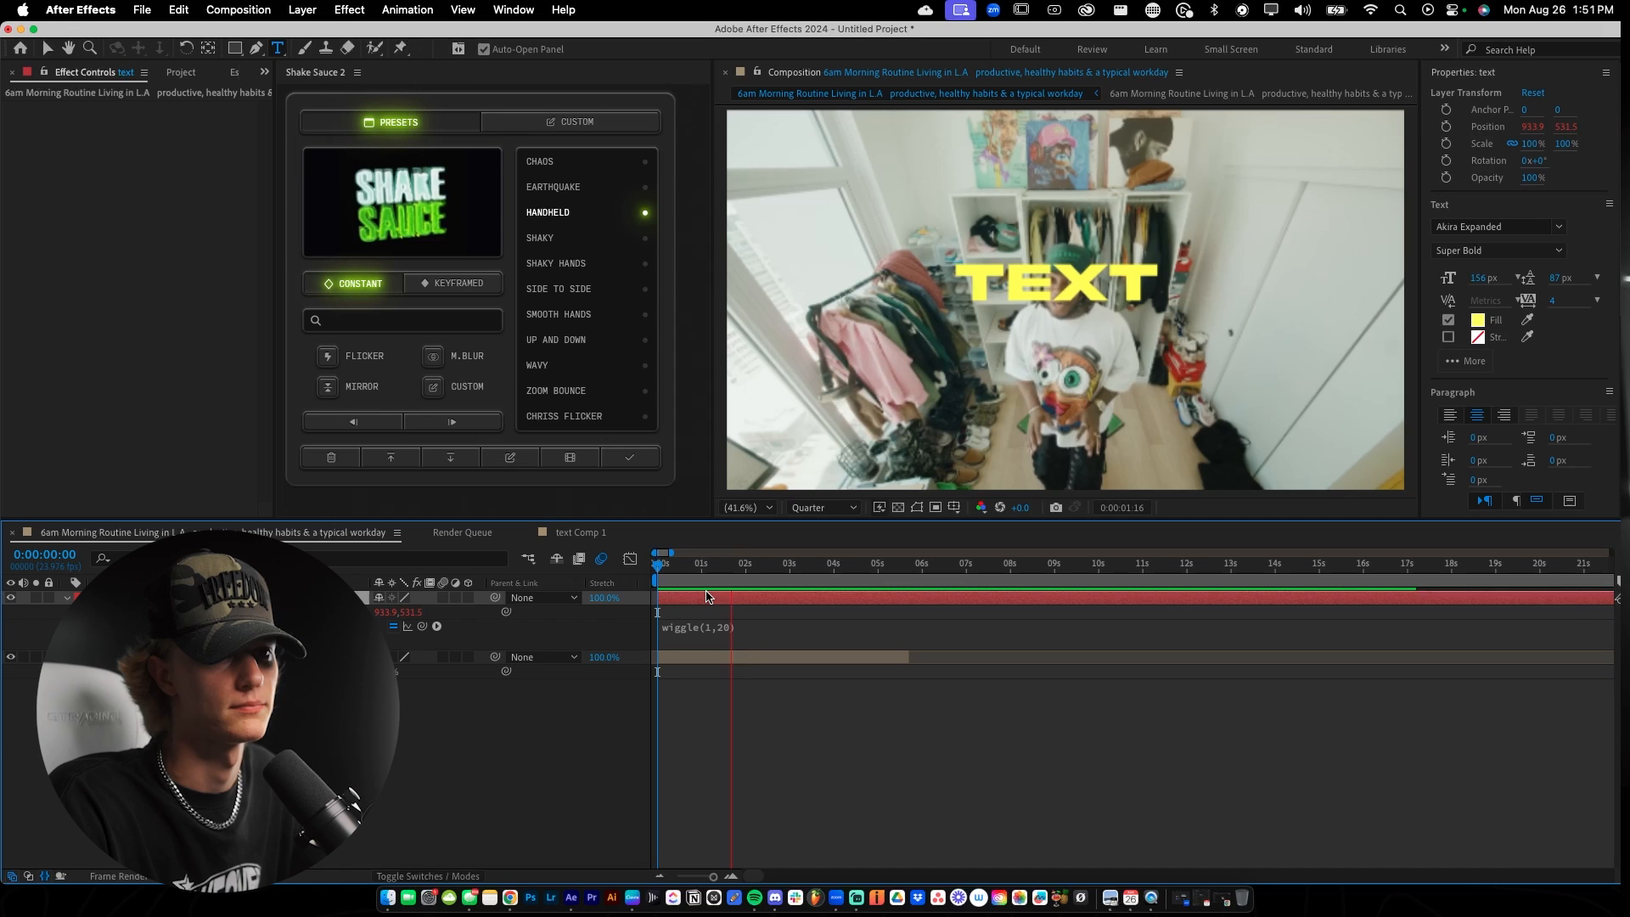
- Preview the wiggling TEXT title, then scroll the Shake Sauce preset list
click(802, 552)
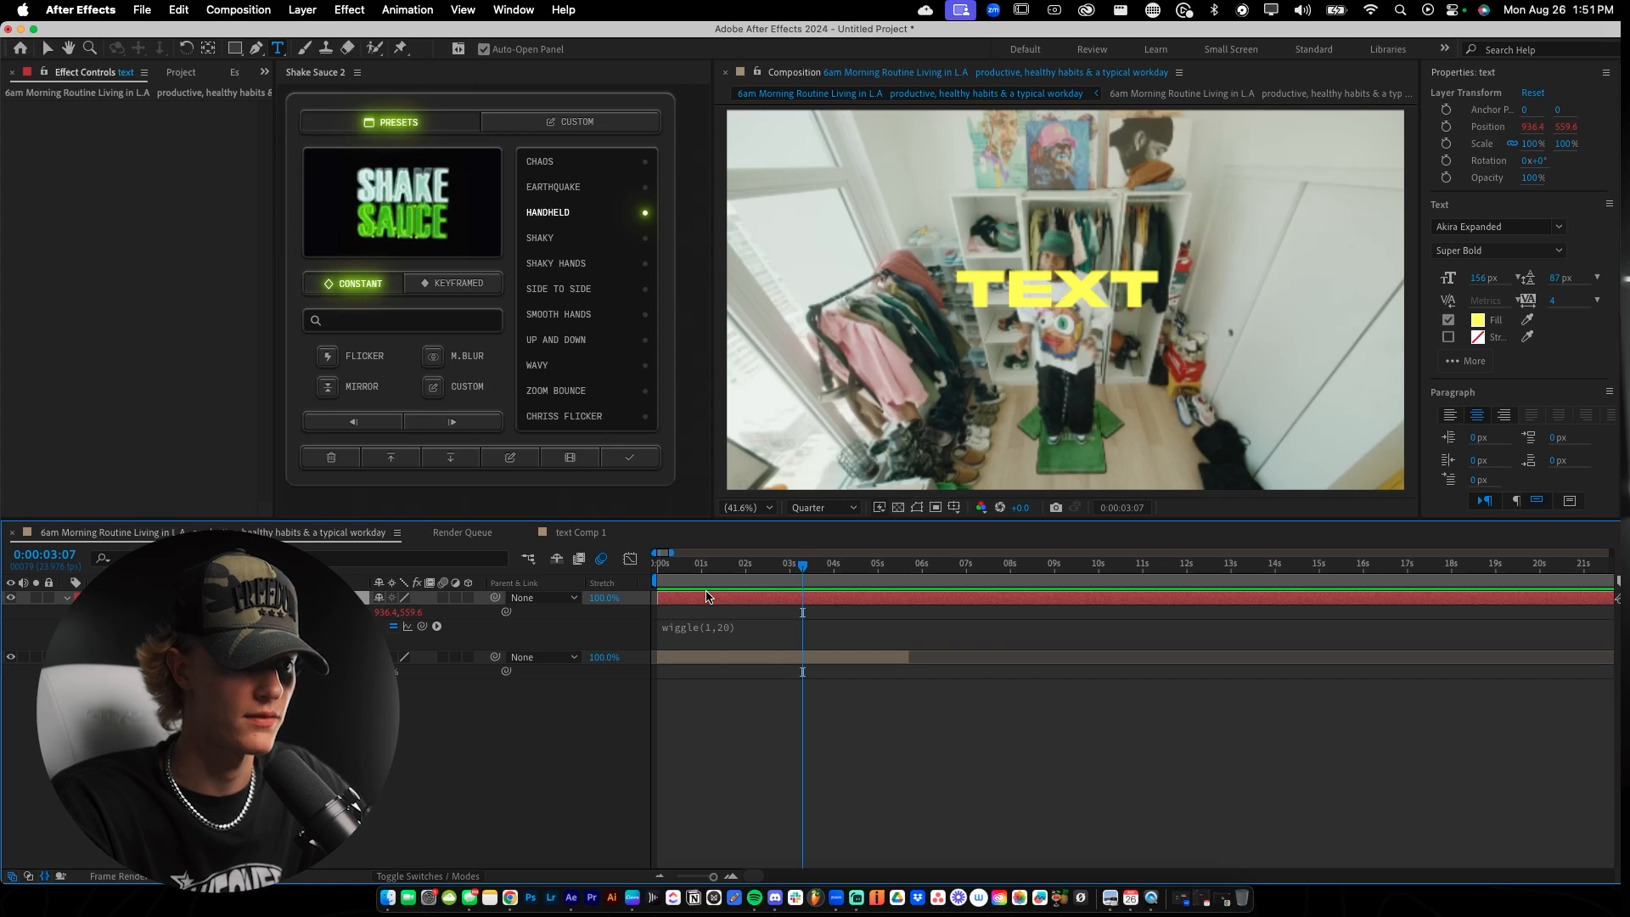
scroll(down, 3)
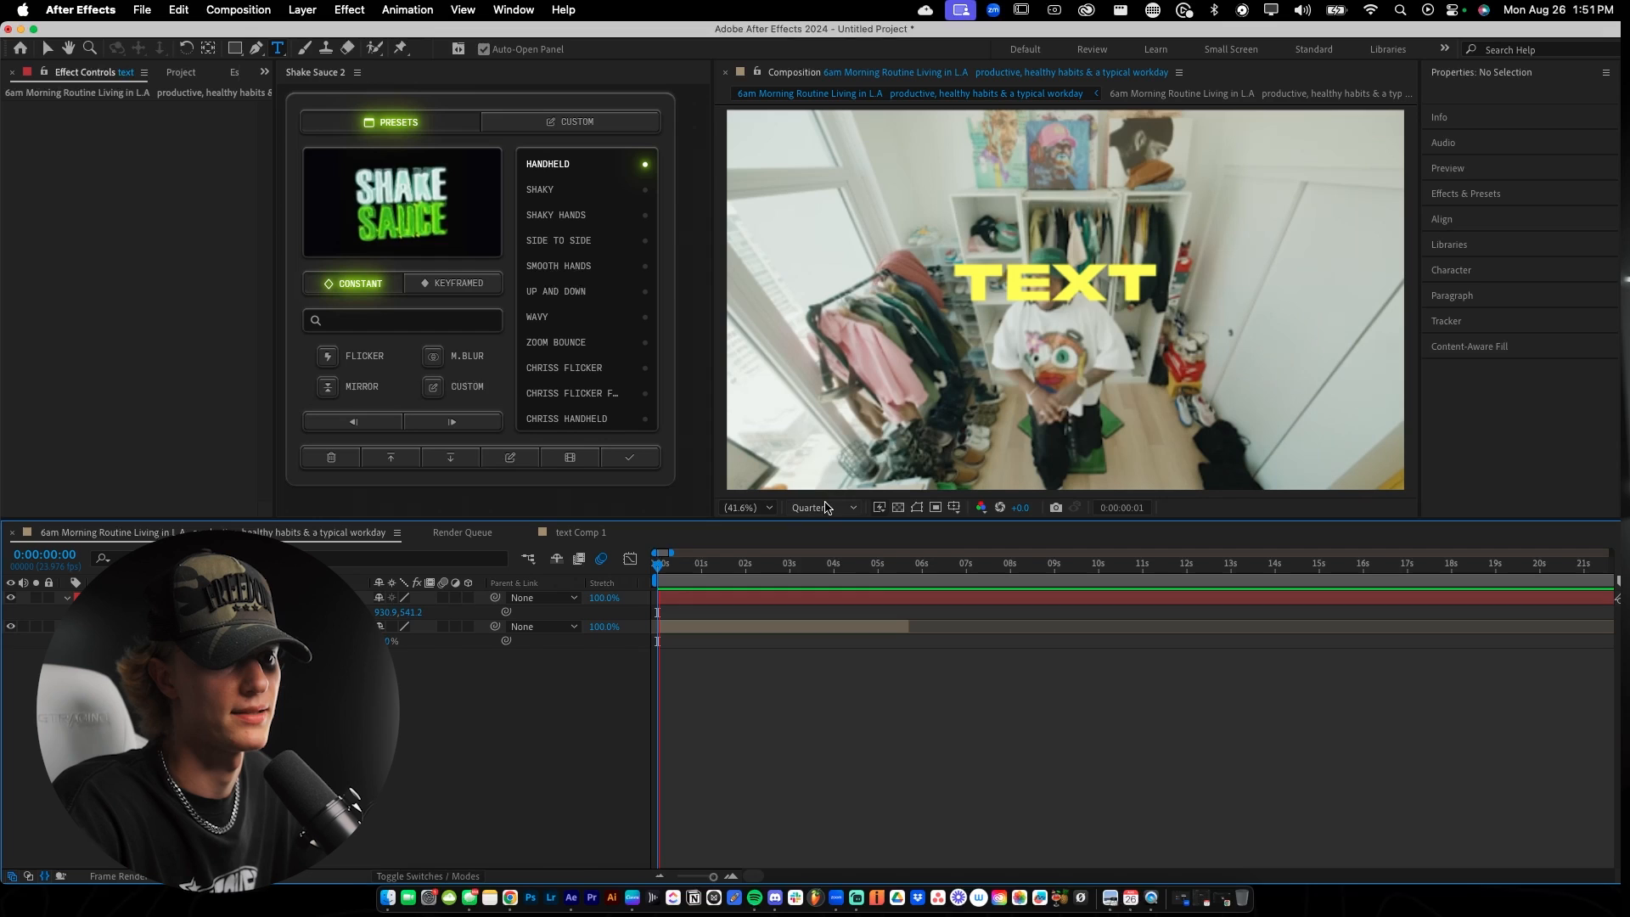
- Set viewer resolution to Half and return the playhead to the composition start
click(820, 507)
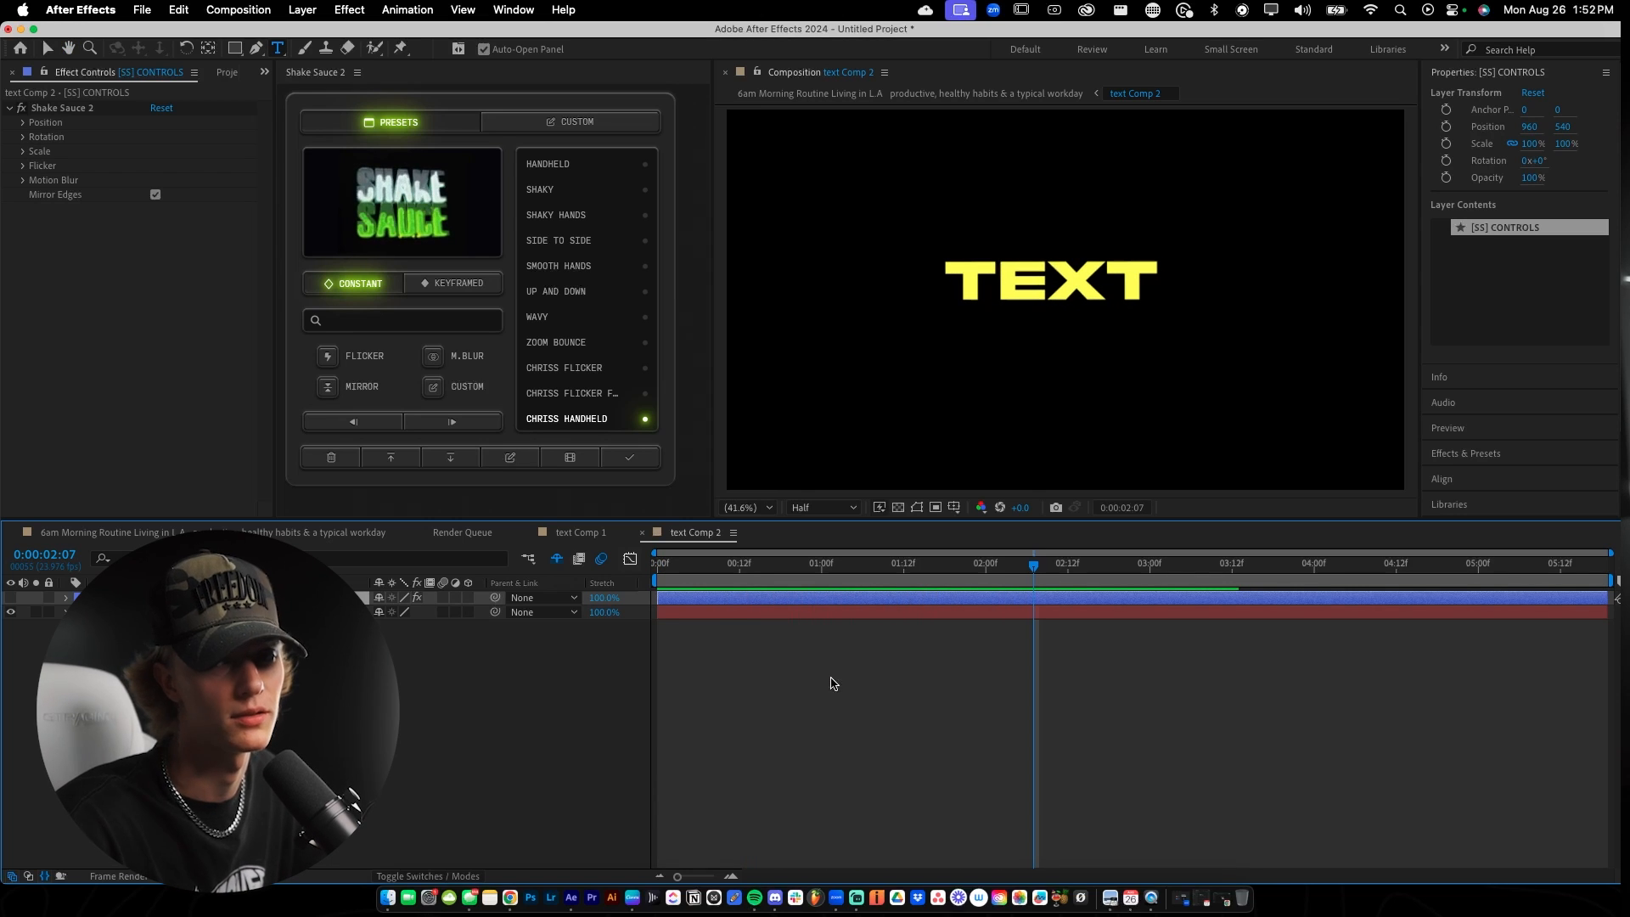
click(657, 562)
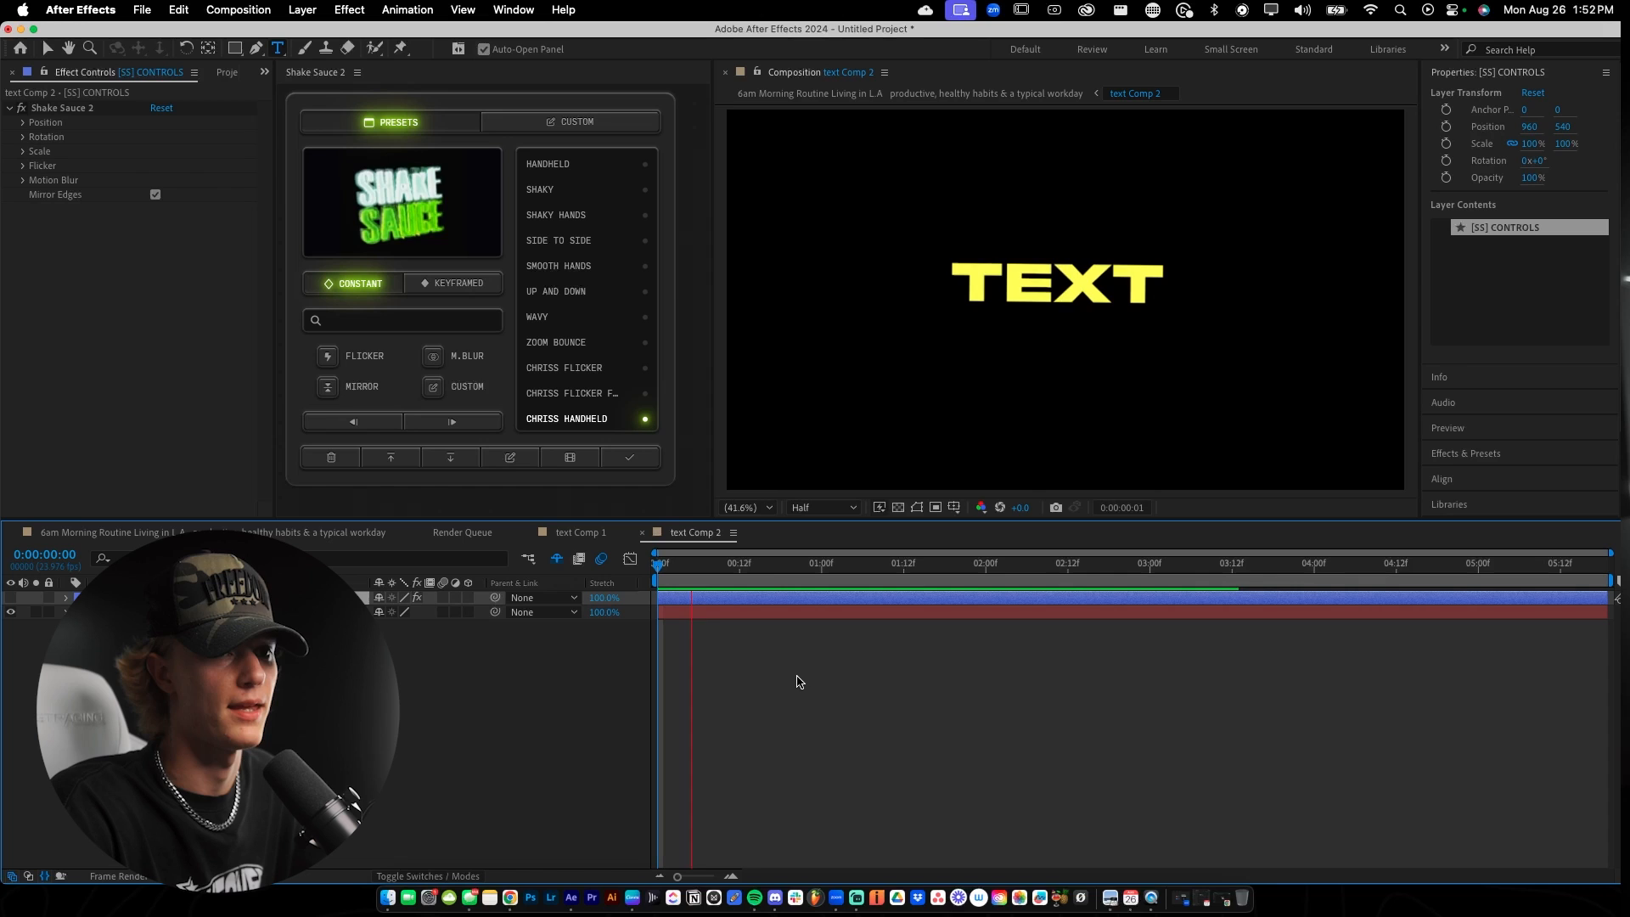